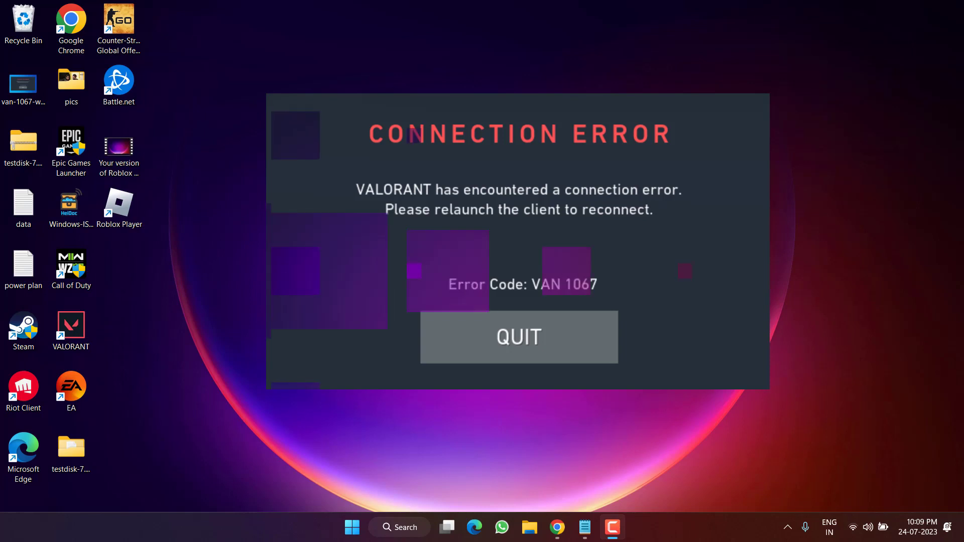
Quit the VALORANT error and launch Command Prompt as administrator via Start search for cmd
click(518, 337)
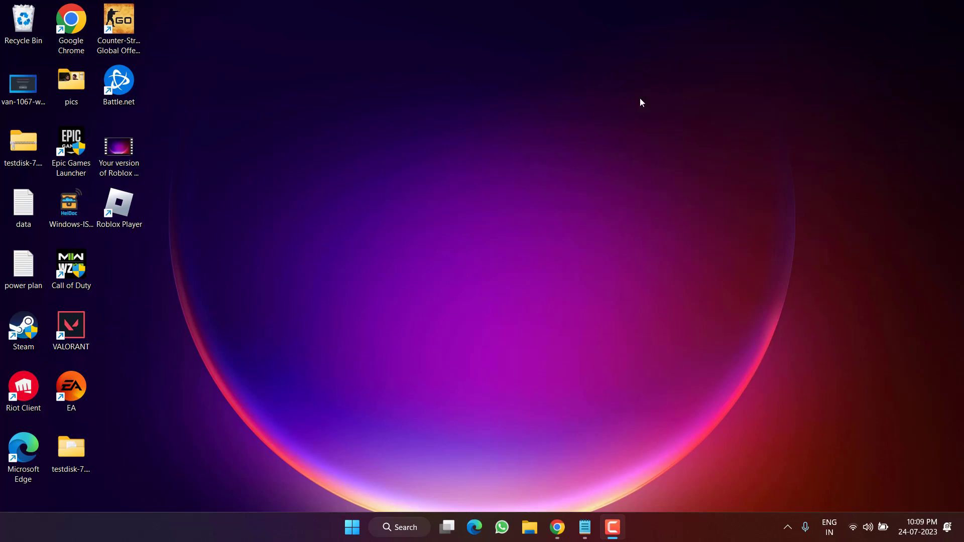
mouse_move(480, 339)
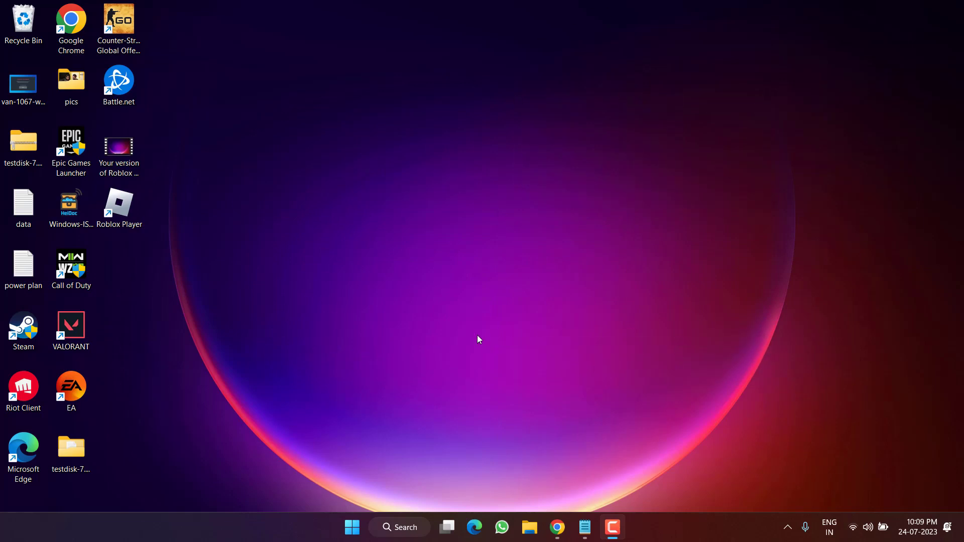
click(352, 528)
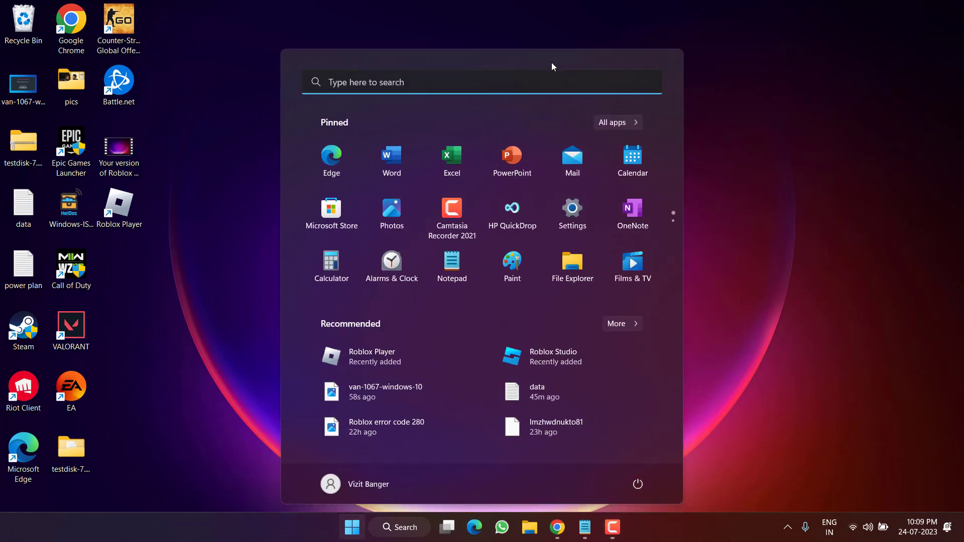
text(cmd)
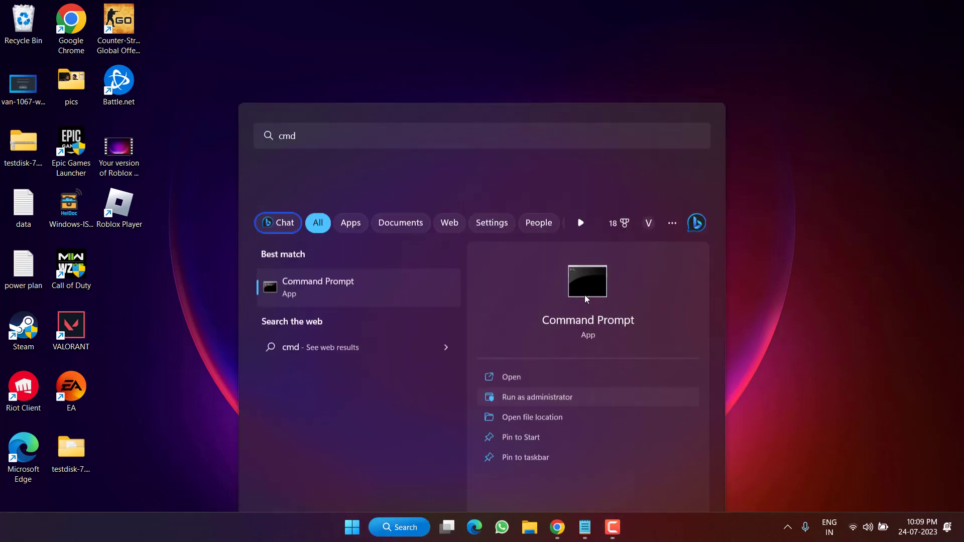
click(537, 397)
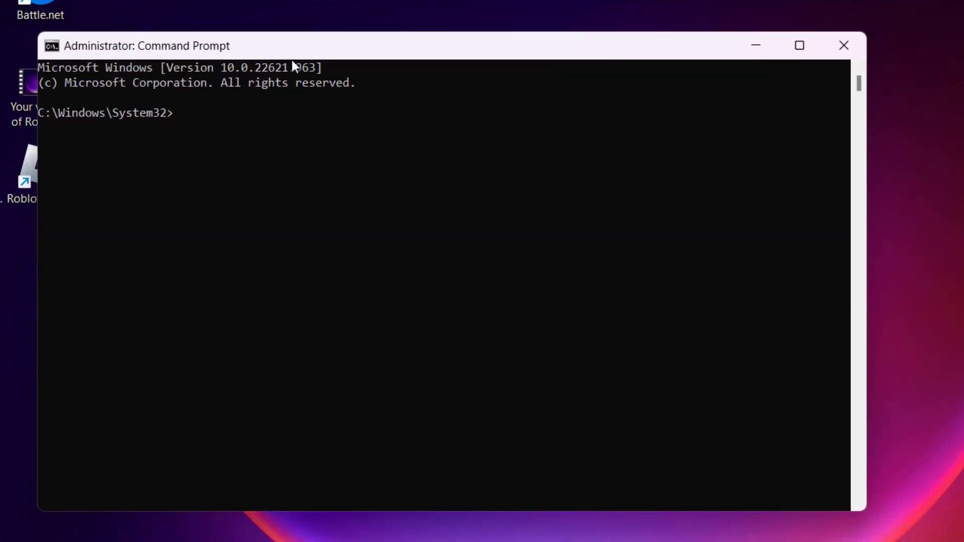
mouse_move(252, 77)
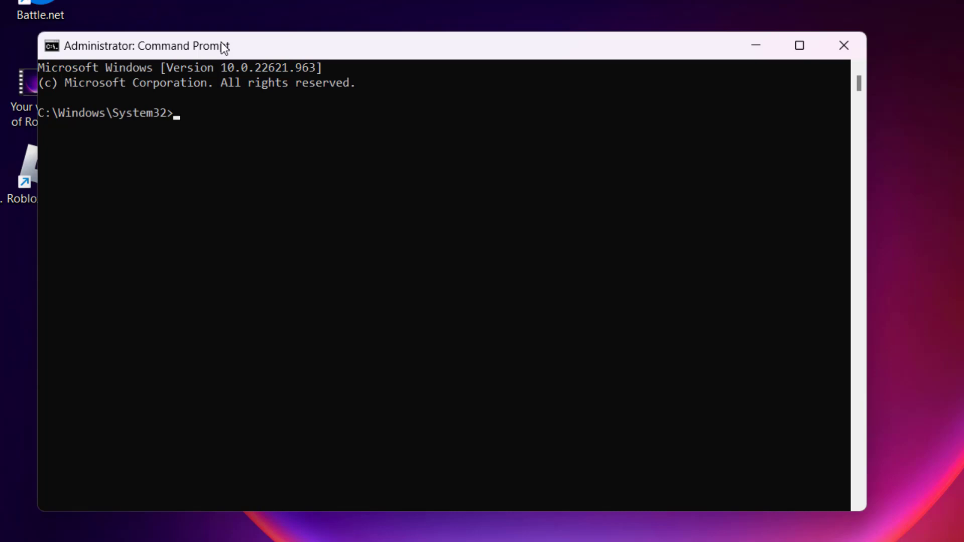
mouse_move(119, 72)
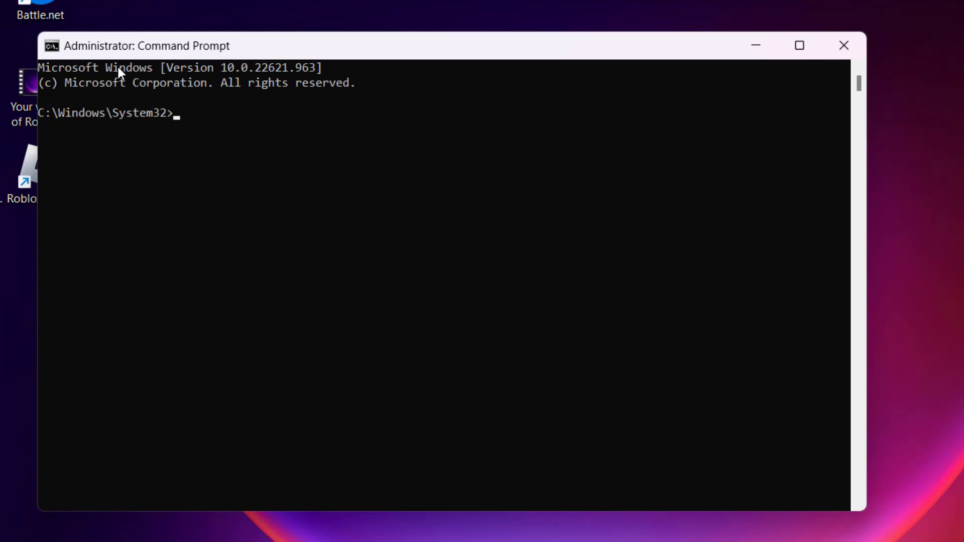
Run bcdedit /set nointegritychecks off and bcdedit /set testsigning off, then close the prompt
key(ctrl+v)
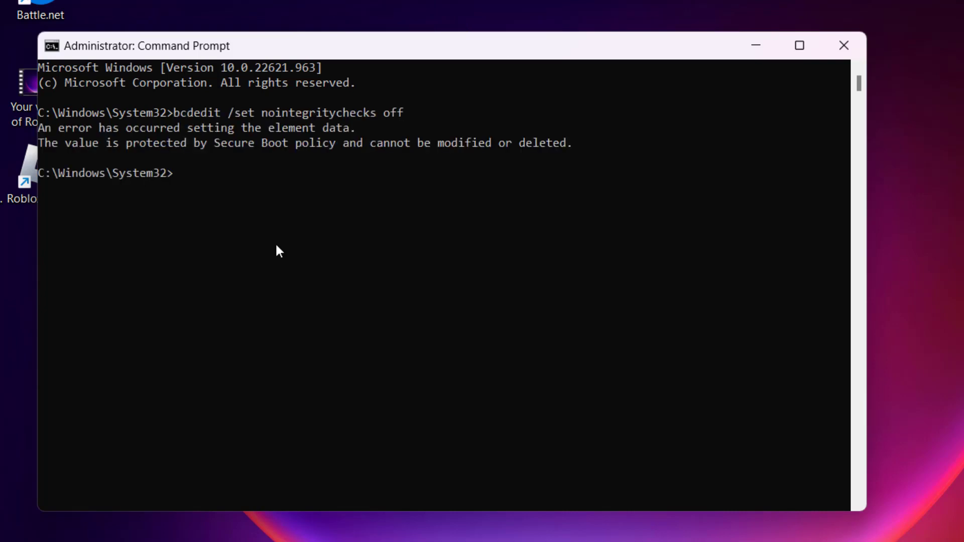
text(bcdedit /set testsigning off)
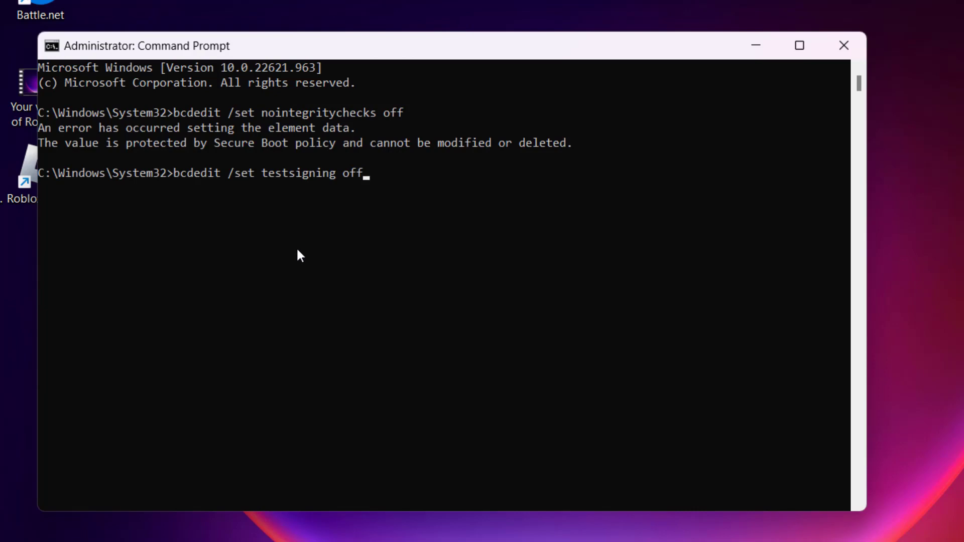
key(Return)
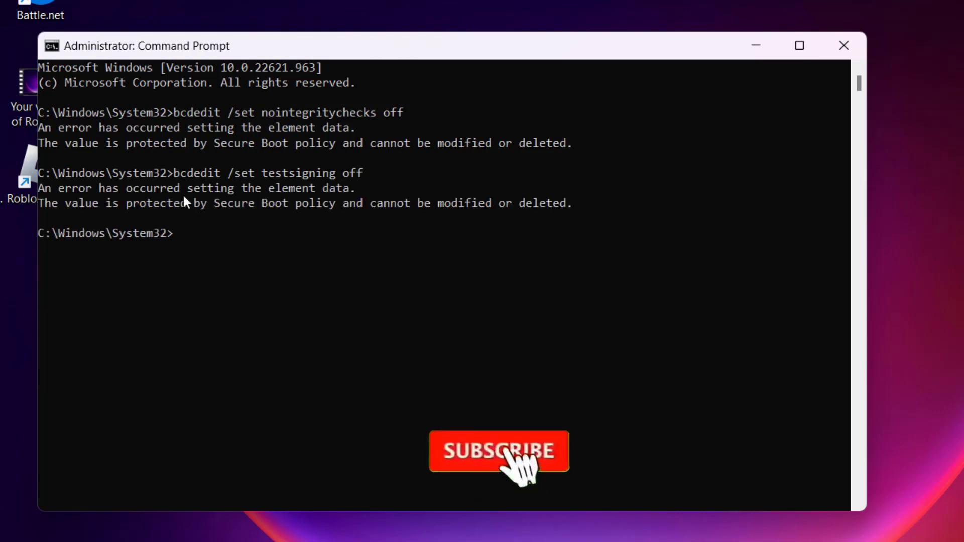
click(498, 451)
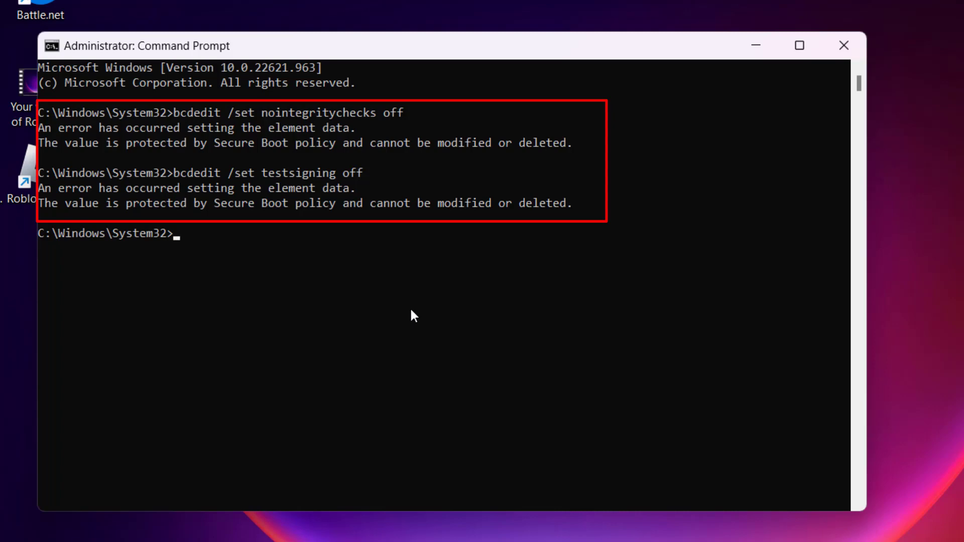
mouse_move(413, 359)
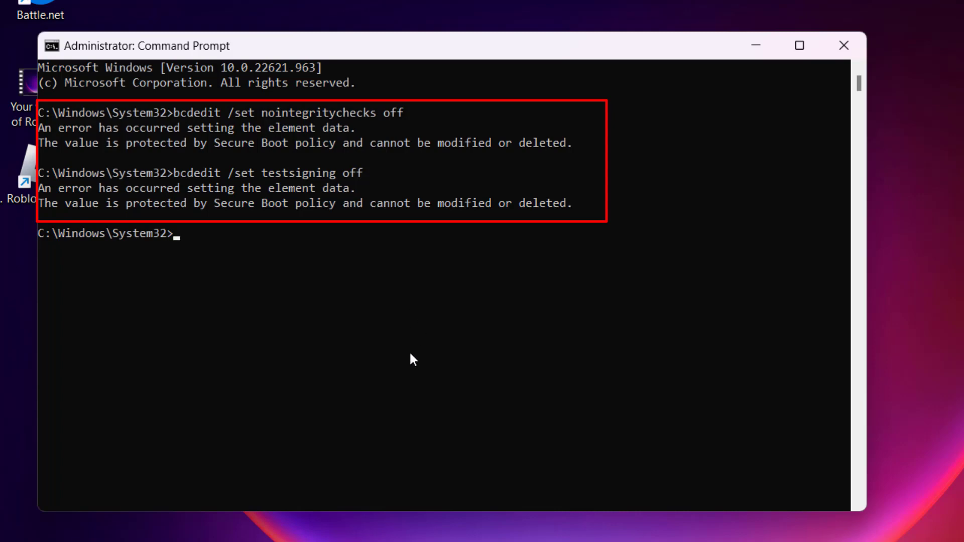
click(843, 46)
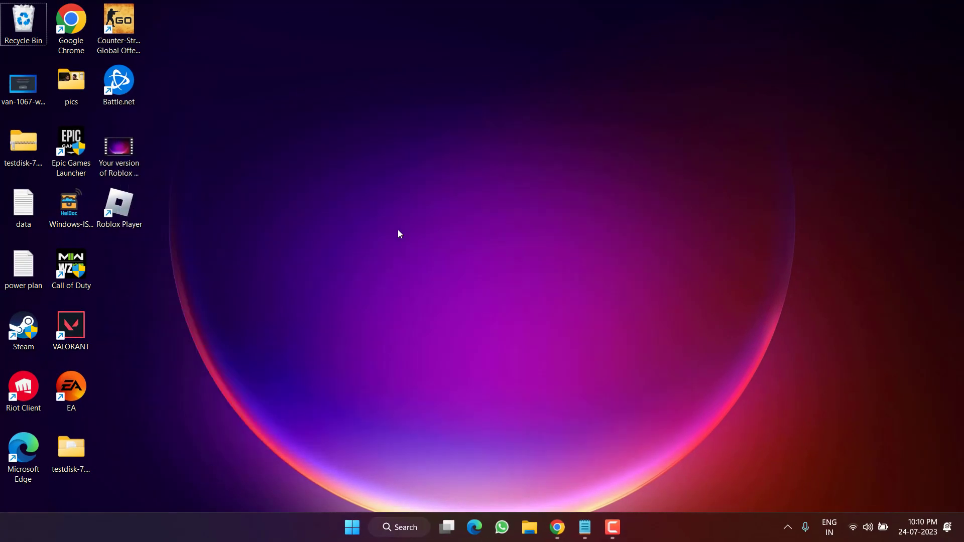
mouse_move(505, 439)
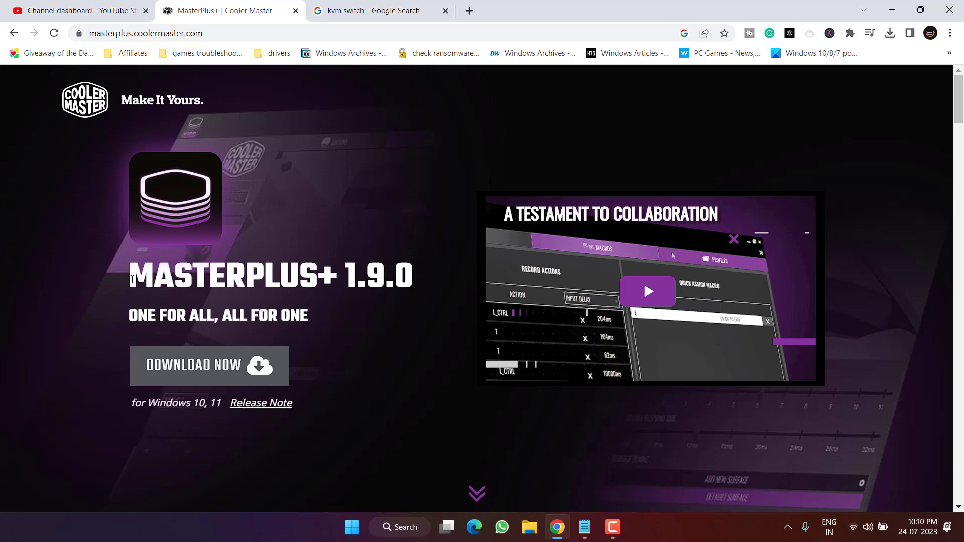
View the MasterPlus+ page, then show the kvm switch Google image results
double_click(269, 277)
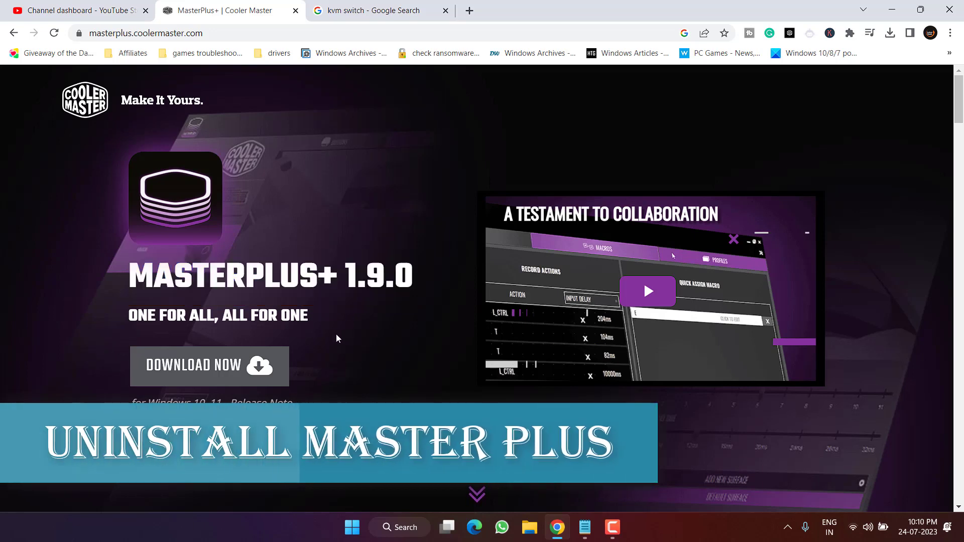
click(369, 10)
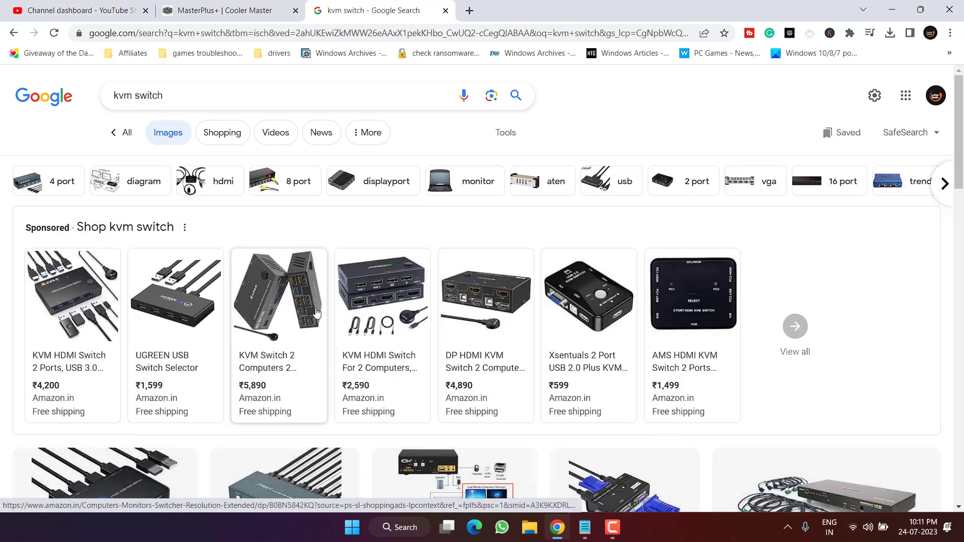
mouse_move(800, 246)
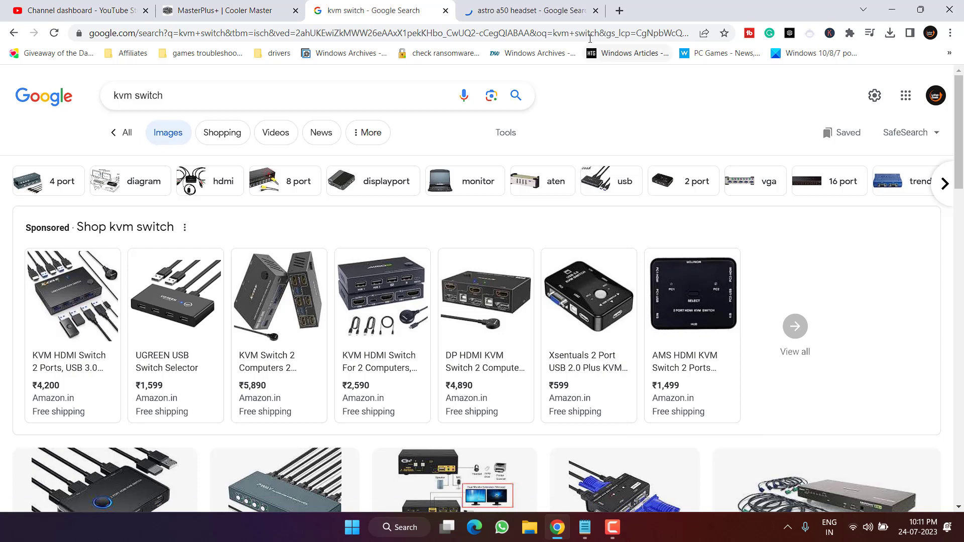
Browse the astro a50 headset and kvm switch Google Images results
click(525, 10)
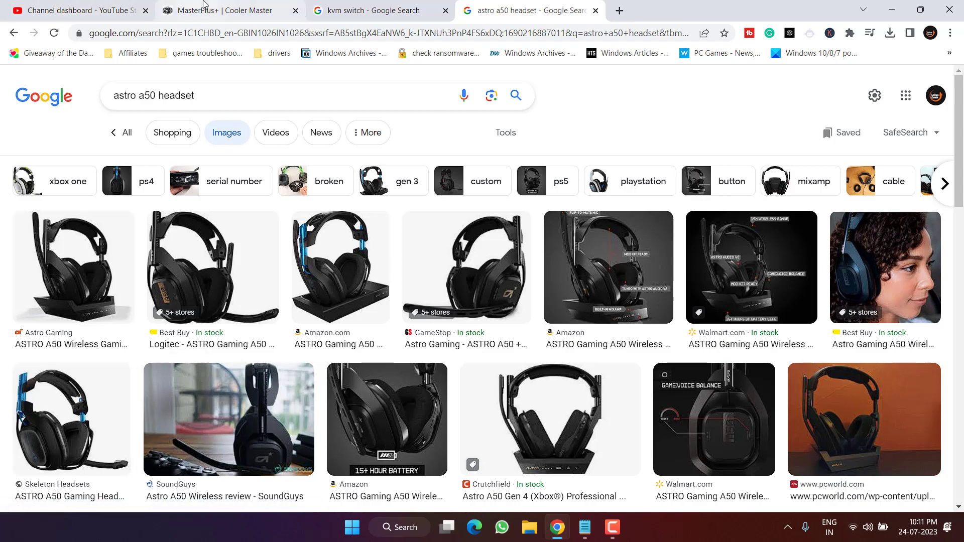
click(374, 11)
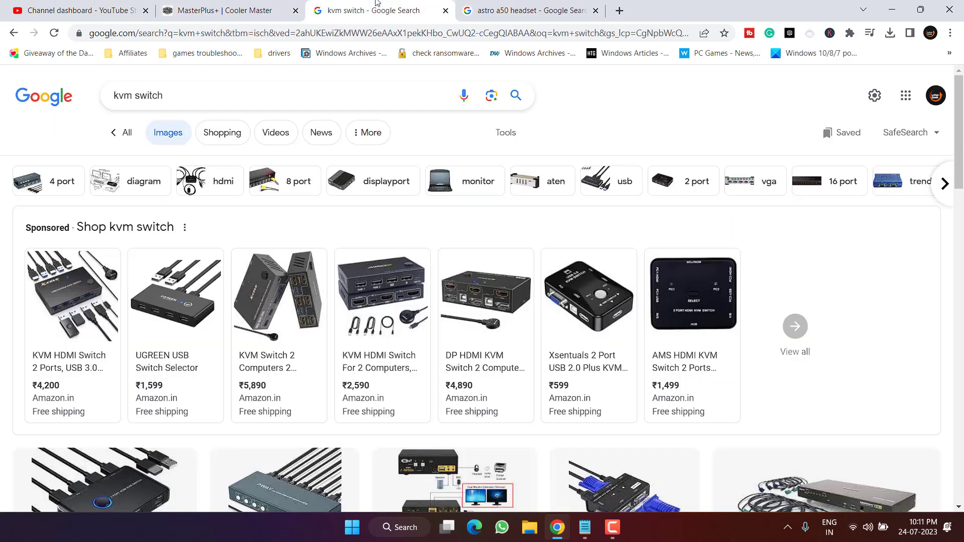
click(530, 10)
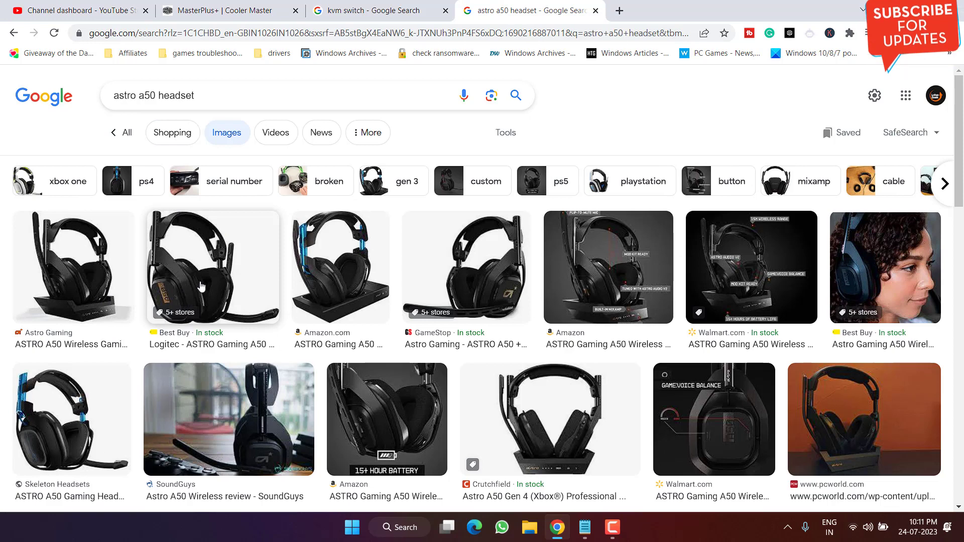
mouse_move(264, 272)
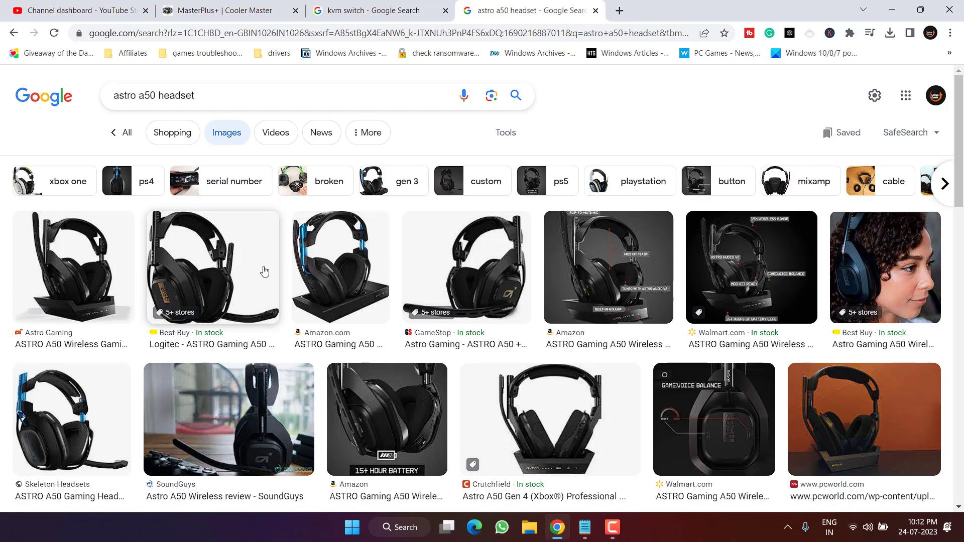
mouse_move(81, 492)
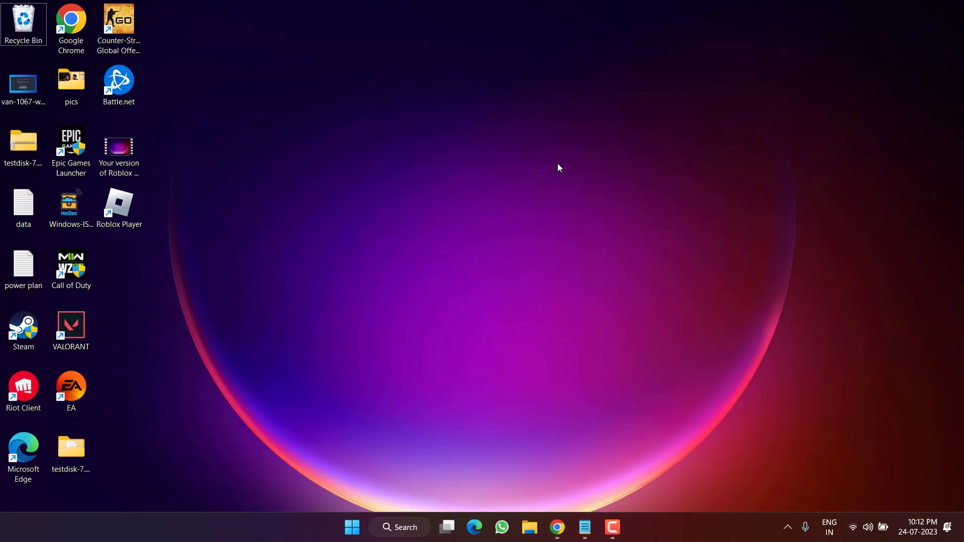
mouse_move(277, 364)
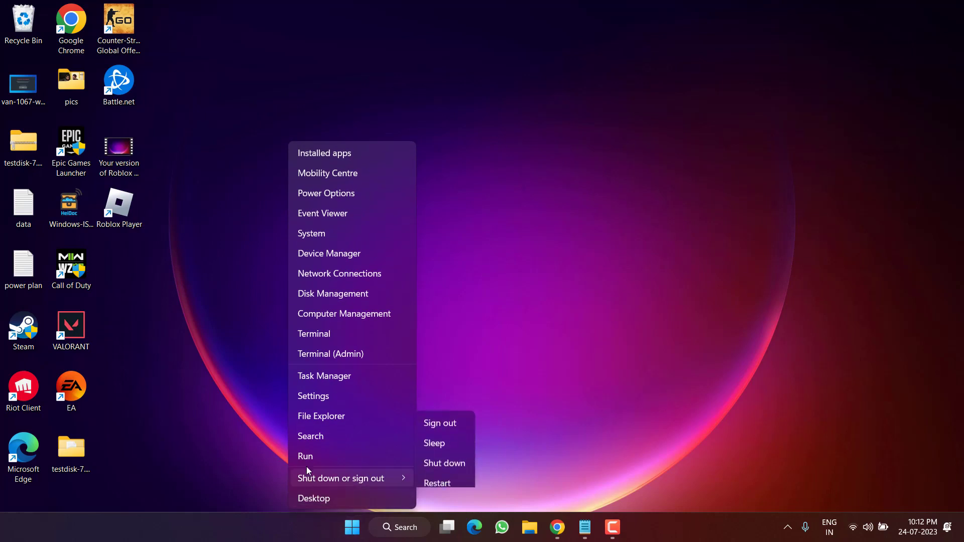
Launch msconfig from the Run box to bring up System Configuration
click(305, 456)
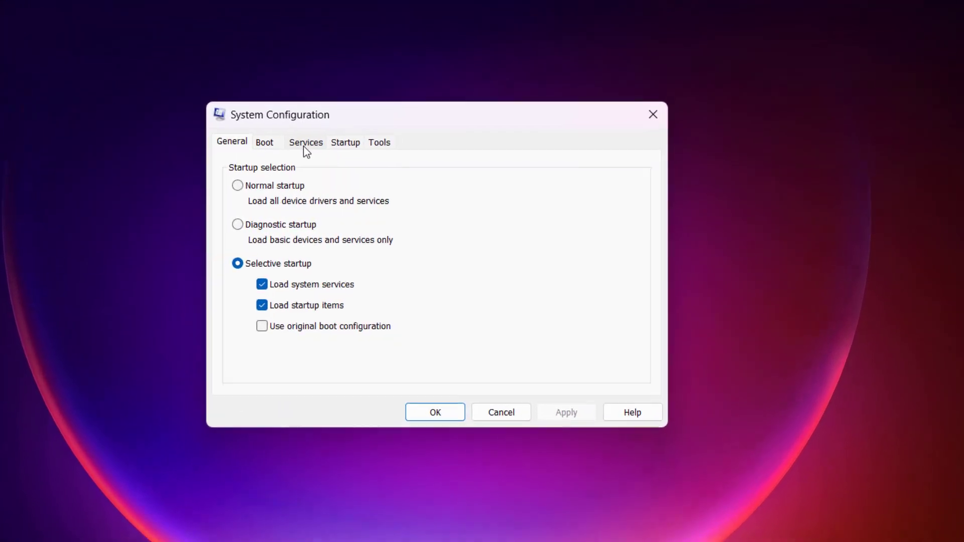
In Services, hide all Microsoft services and disable every remaining service
click(306, 141)
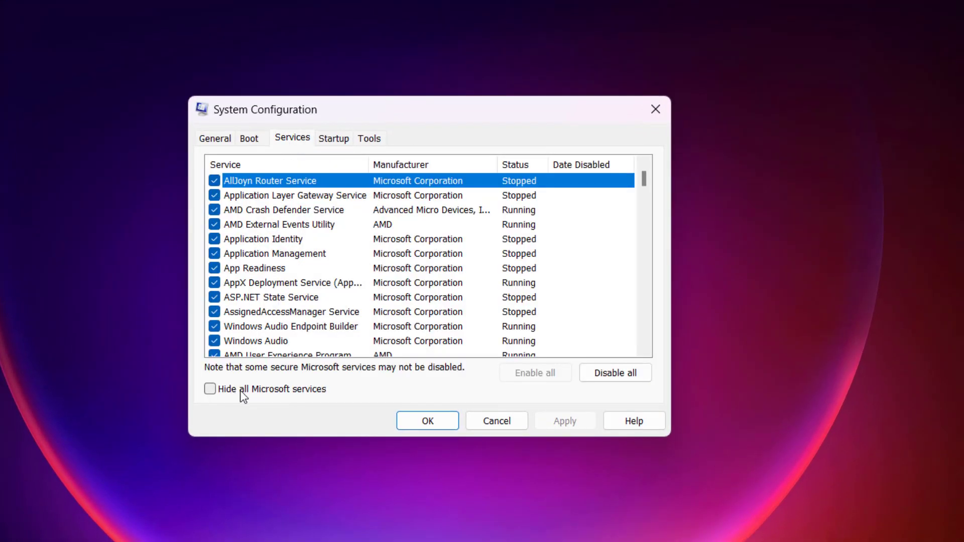
click(210, 388)
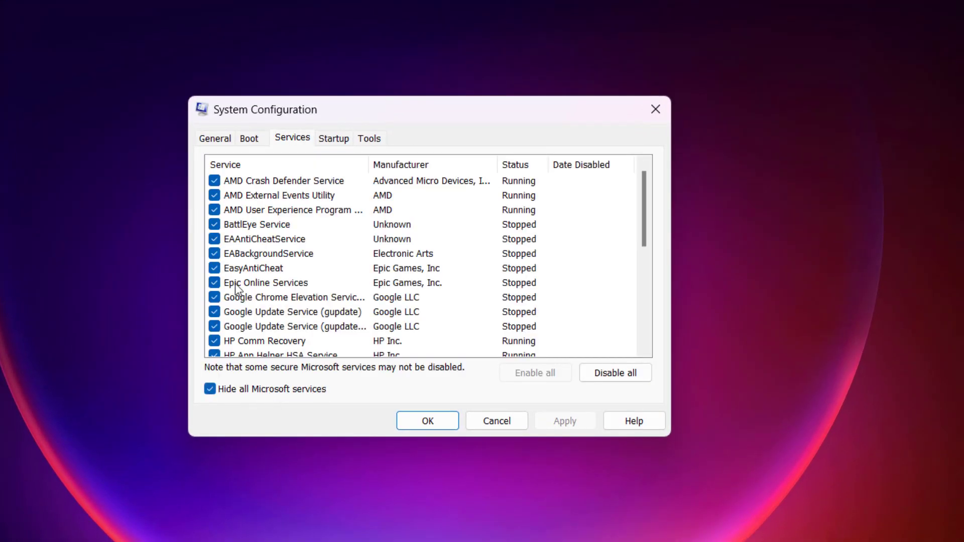
mouse_move(640, 393)
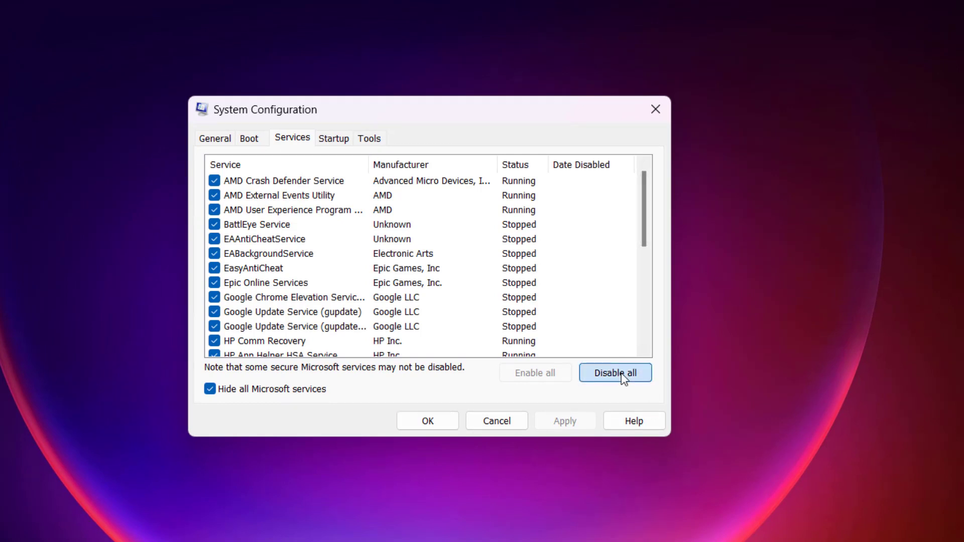
click(614, 373)
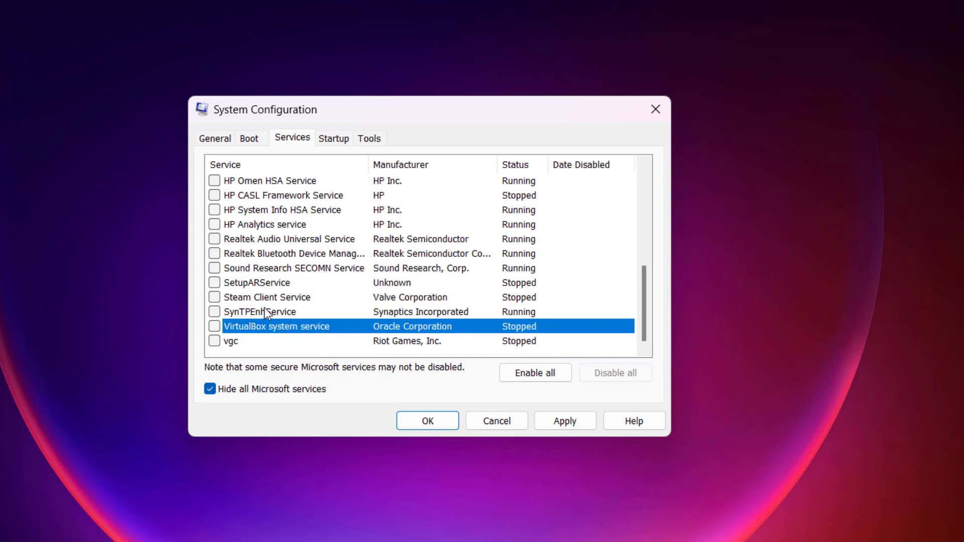
mouse_move(281, 346)
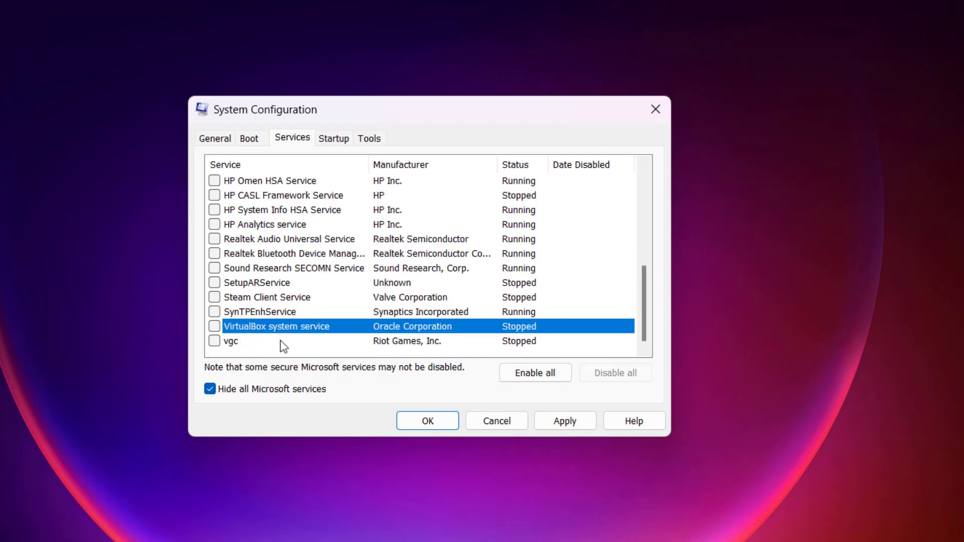
Re-enable vgc, Steam Client Service, SetupARService and Realtek Audio services, then cancel out
click(214, 341)
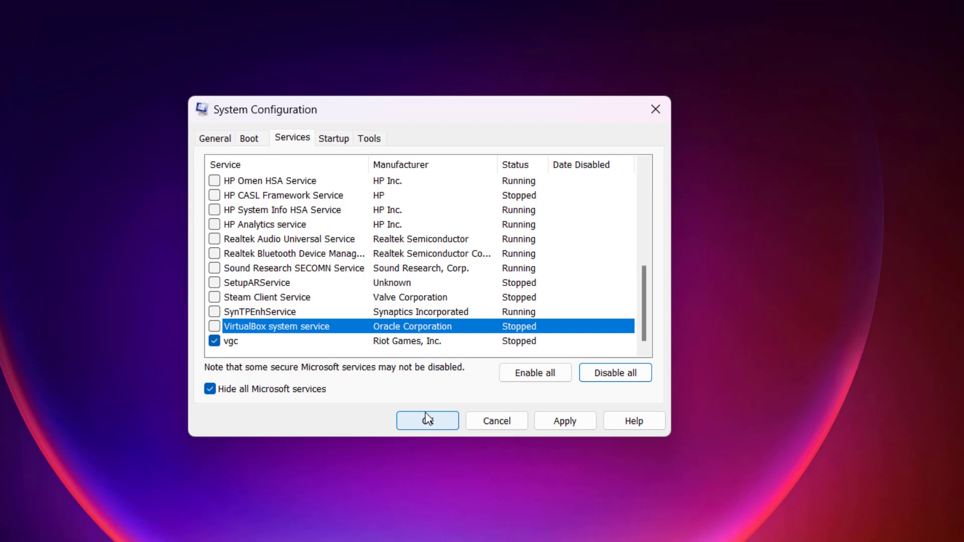
mouse_move(460, 399)
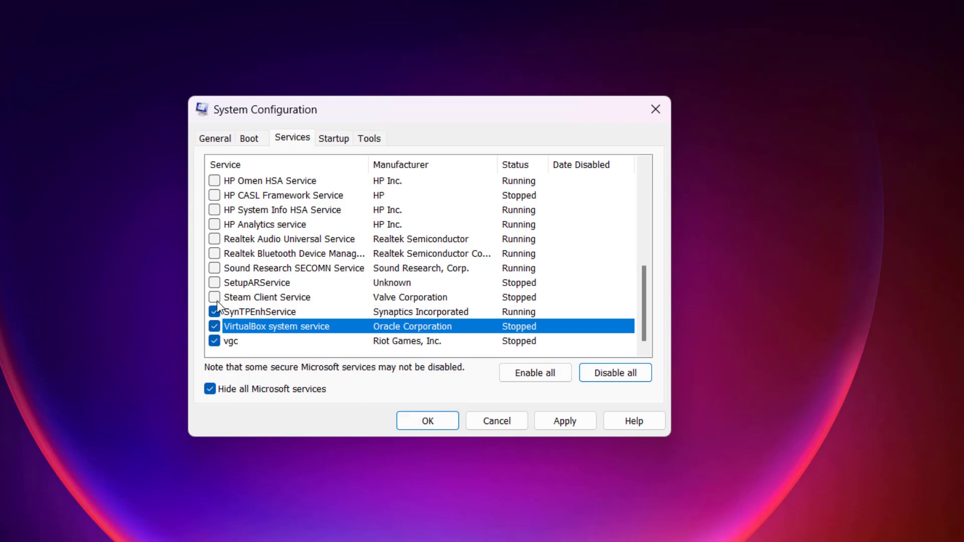
click(214, 298)
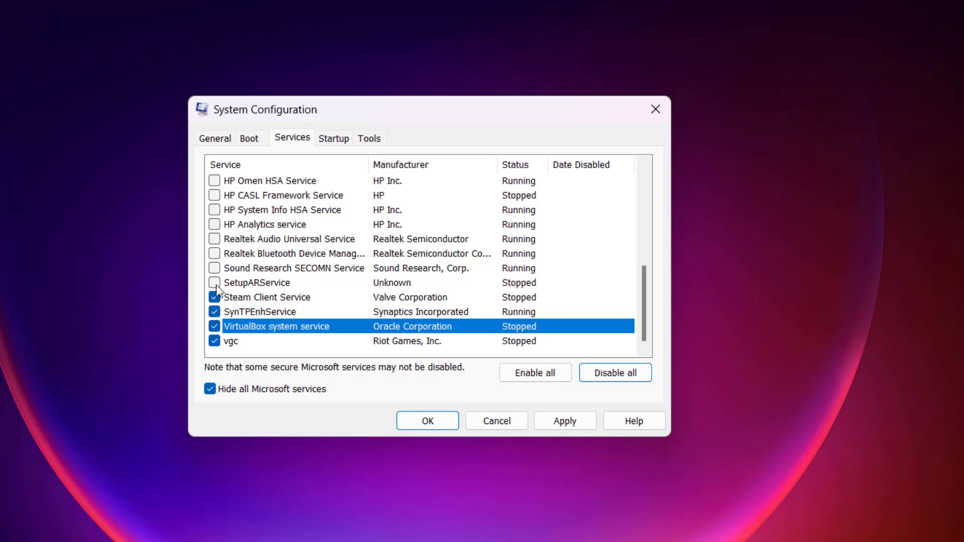
click(215, 284)
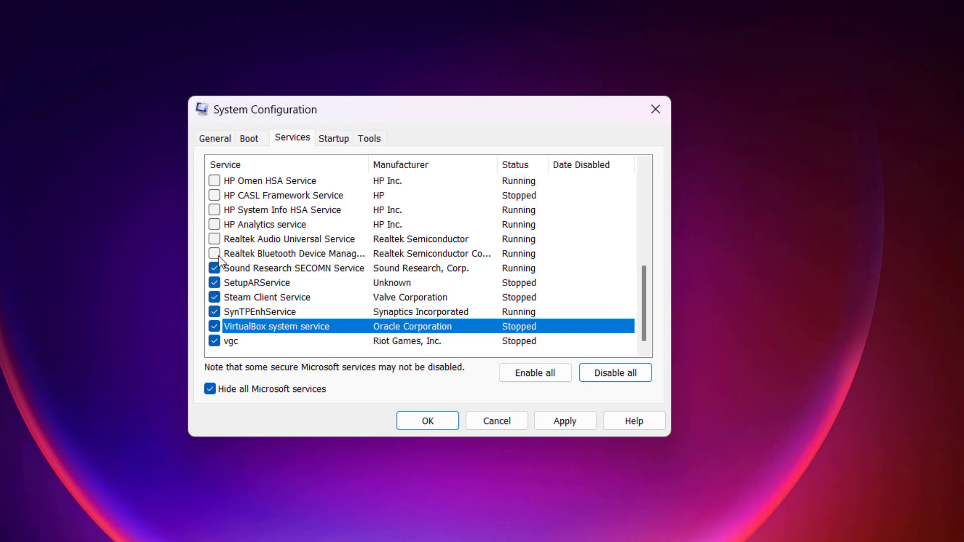
click(215, 253)
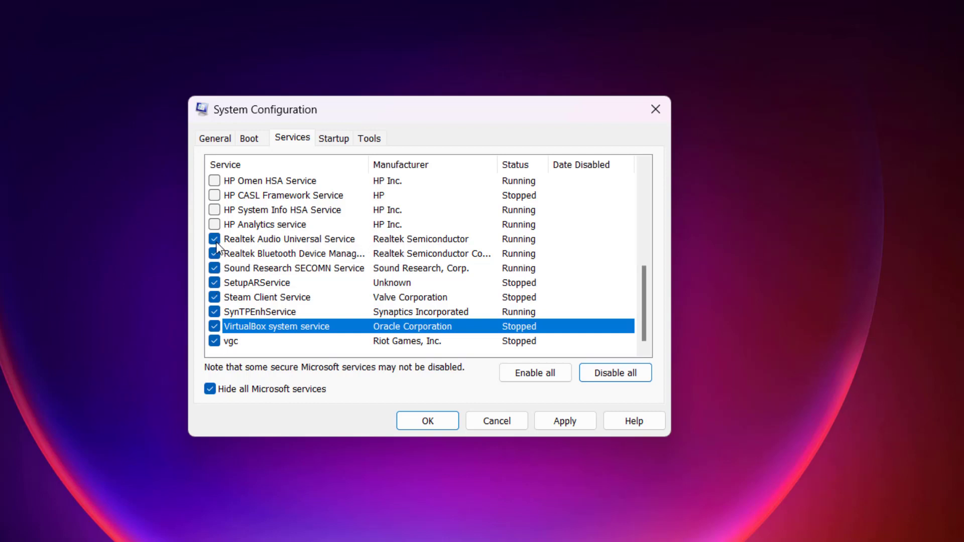
mouse_move(590, 398)
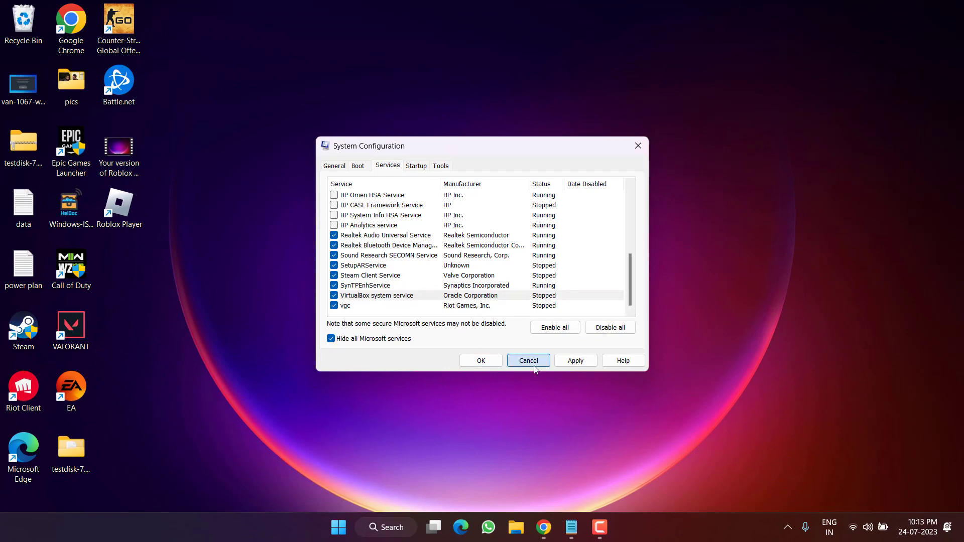
click(527, 361)
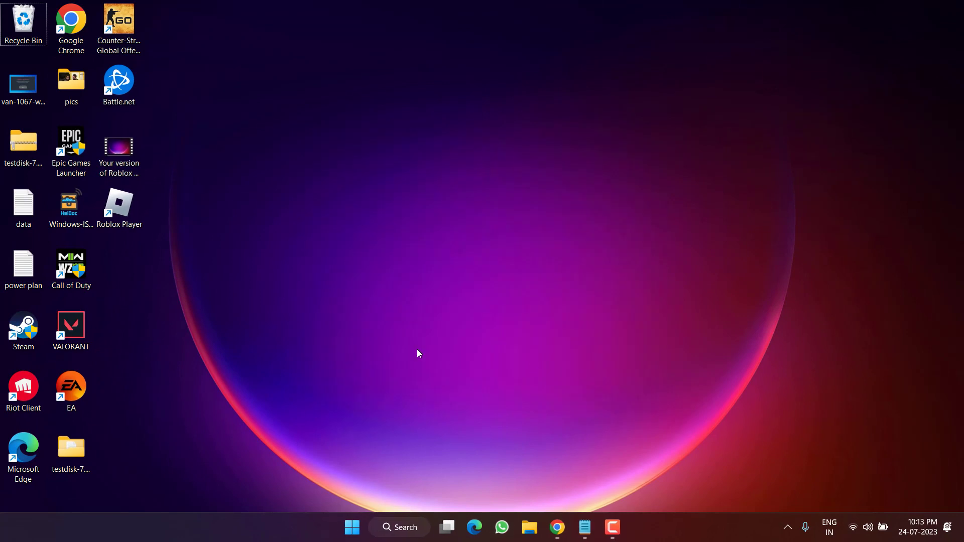